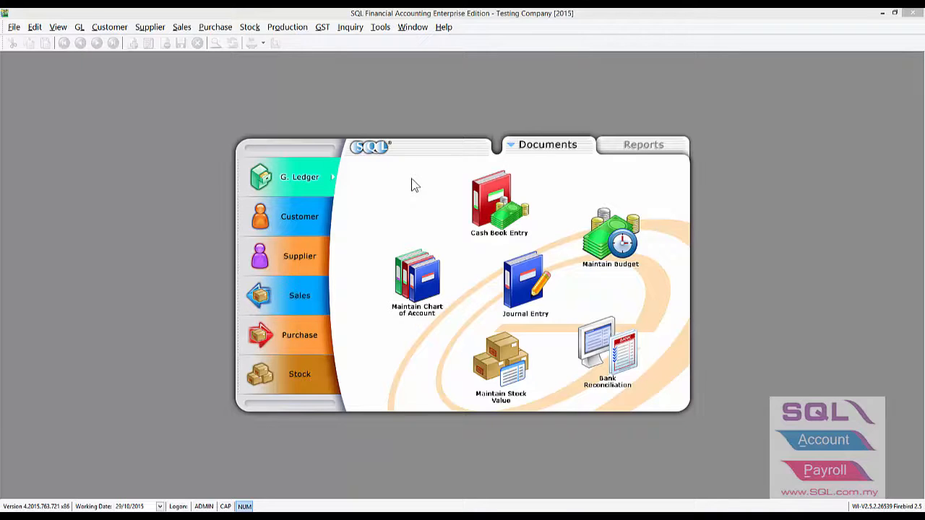
# Process a draft GST return for 01/04/2015 to 30/06/2015 from GST > New GST Return
pyautogui.click(323, 26)
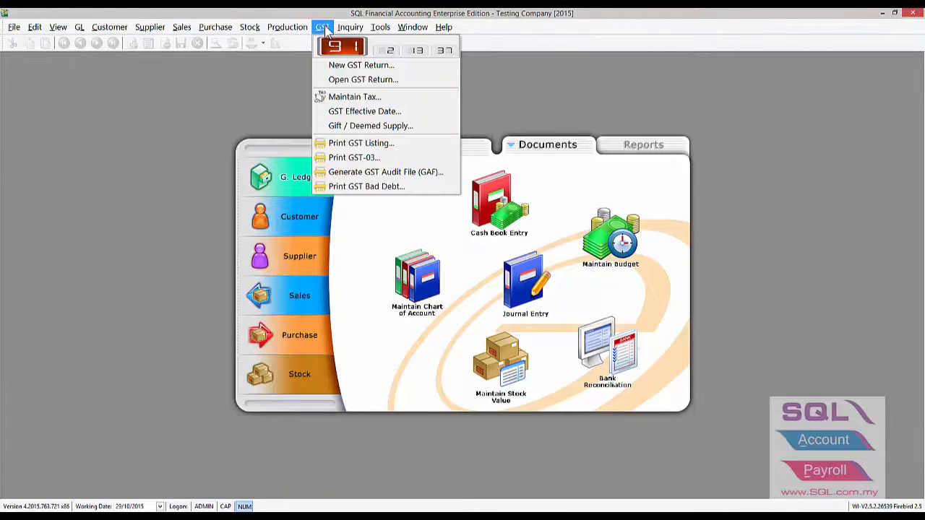
pyautogui.click(361, 64)
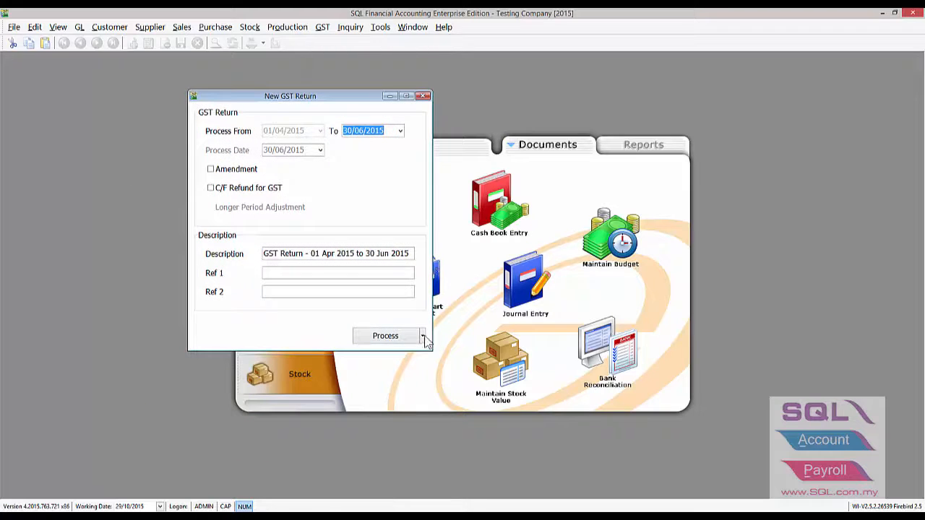
pyautogui.click(422, 335)
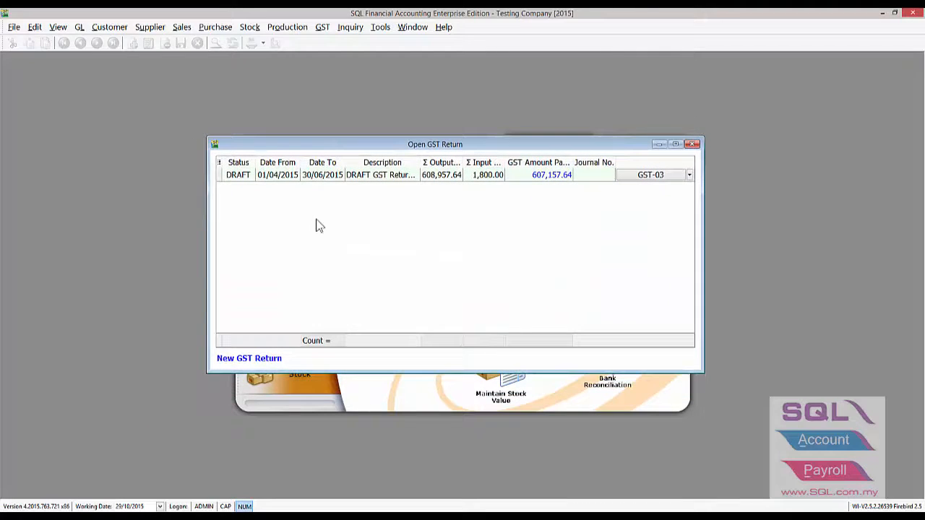
# View the draft GST-03 form and scroll to Part B output tax of 608,957.64
pyautogui.click(238, 173)
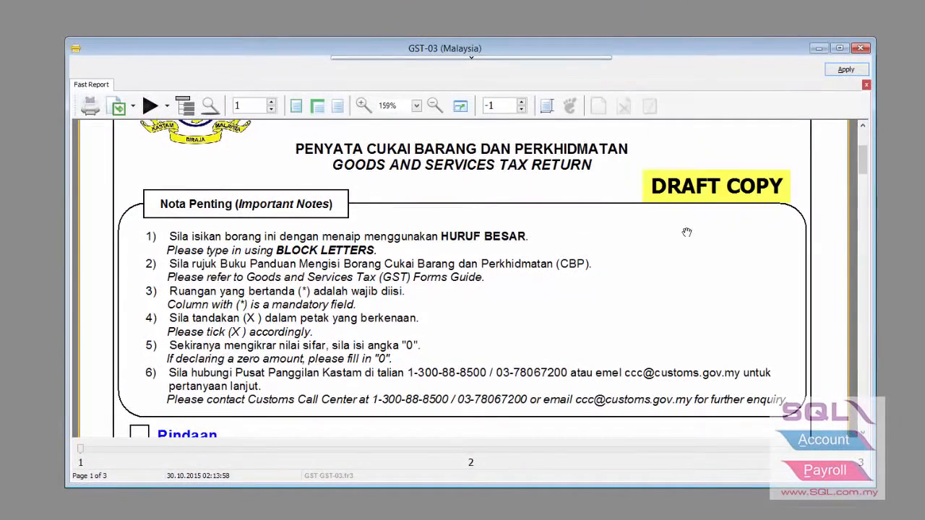
pyautogui.scroll(-3)
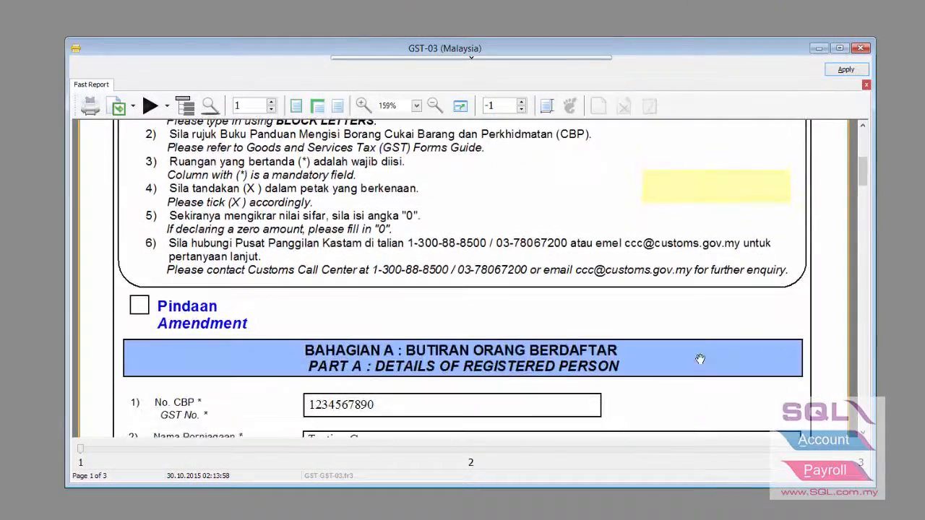
pyautogui.scroll(-3)
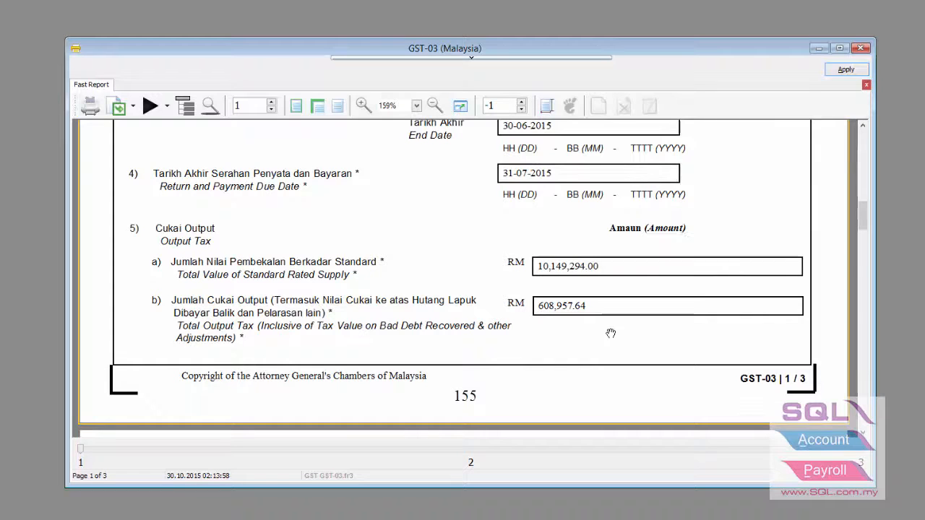
pyautogui.moveTo(561, 305)
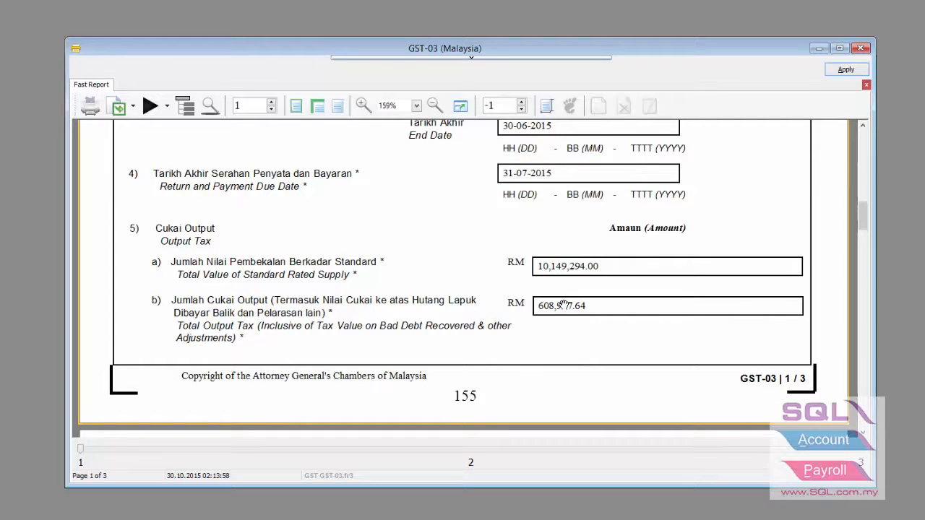
# Show the transaction breakdown behind the 608,957.64 total output tax
pyautogui.doubleClick(665, 307)
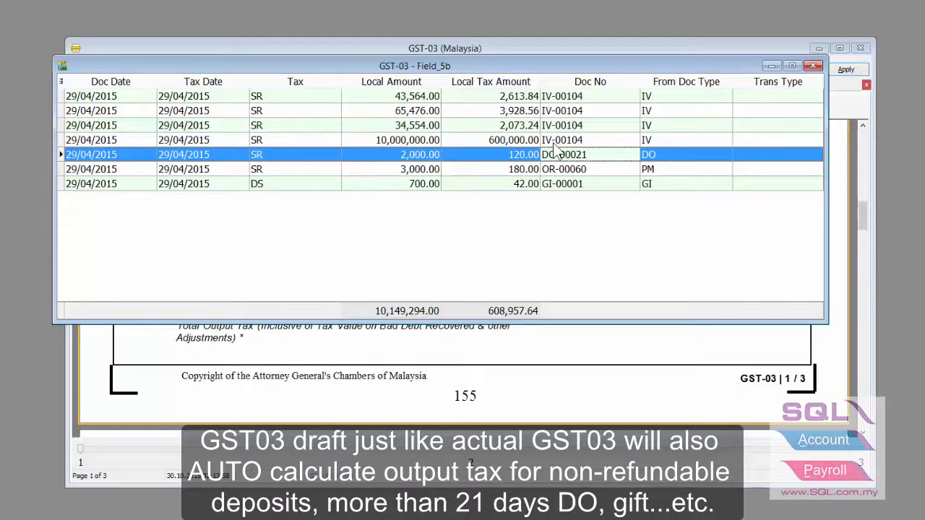
pyautogui.moveTo(477, 161)
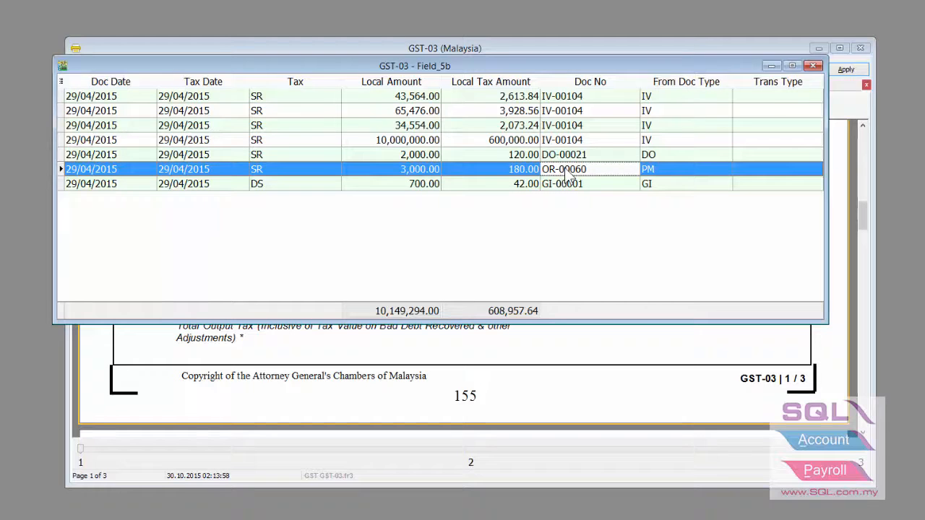
pyautogui.doubleClick(564, 168)
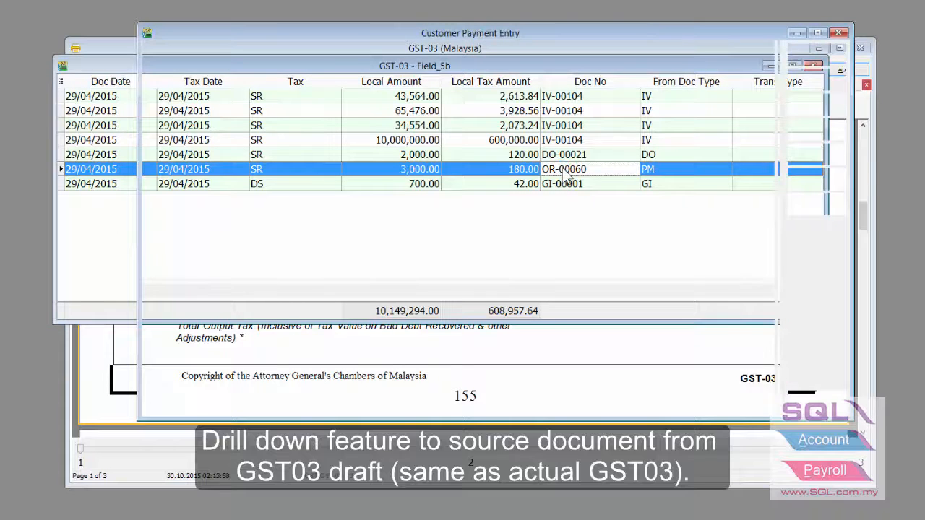
pyautogui.doubleClick(564, 168)
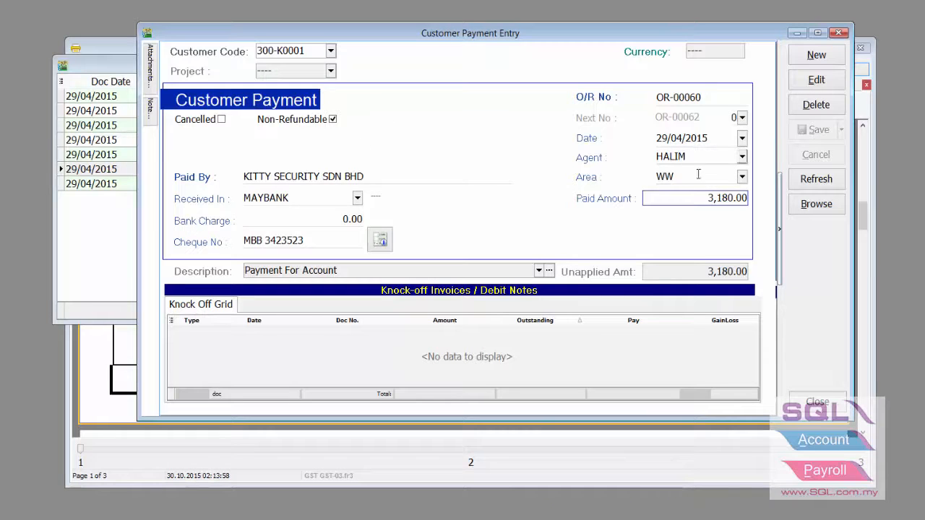
pyautogui.click(694, 198)
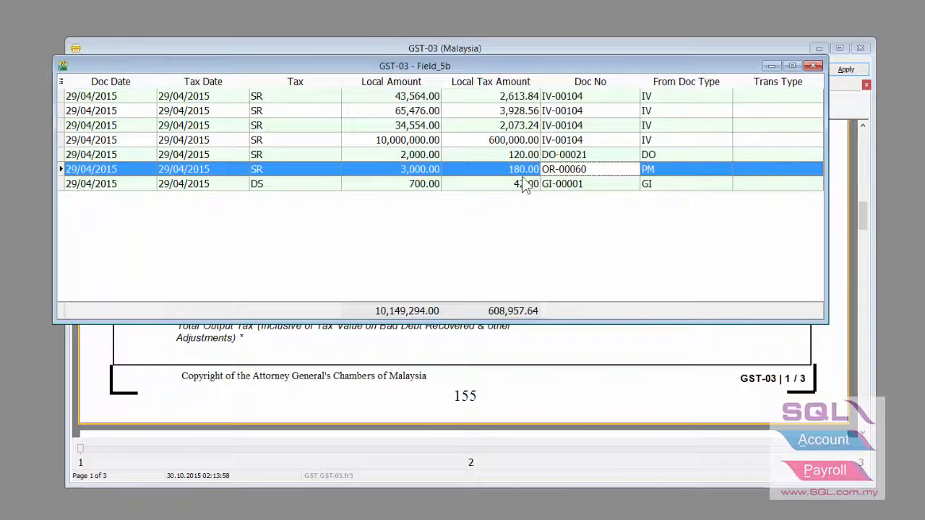
pyautogui.click(563, 183)
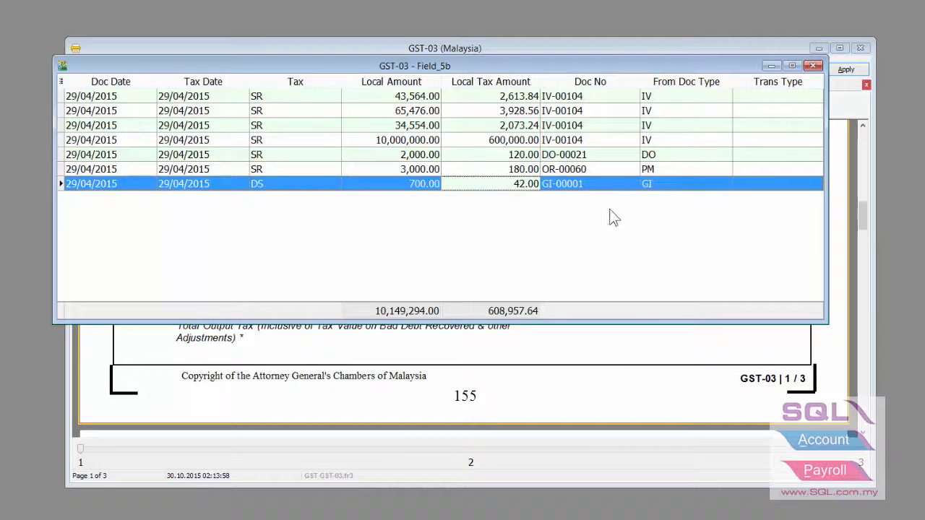
pyautogui.moveTo(595, 168)
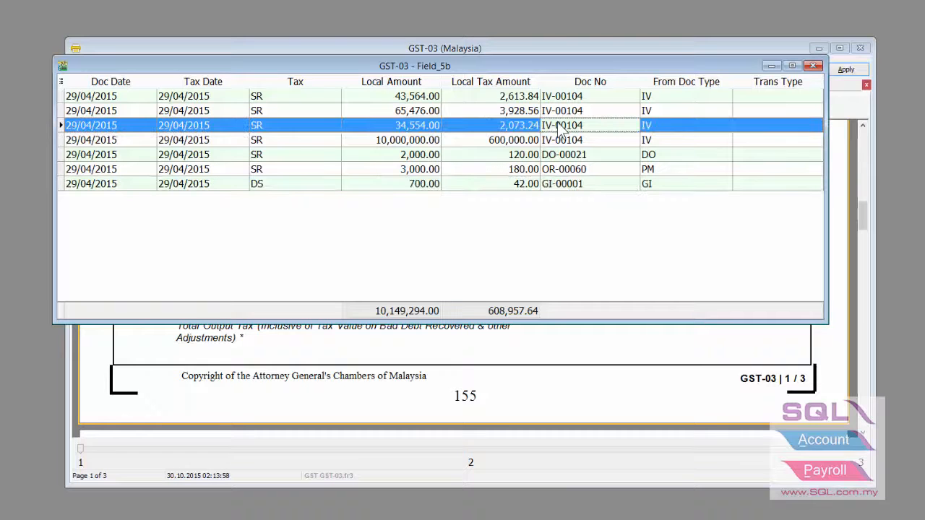
pyautogui.click(562, 124)
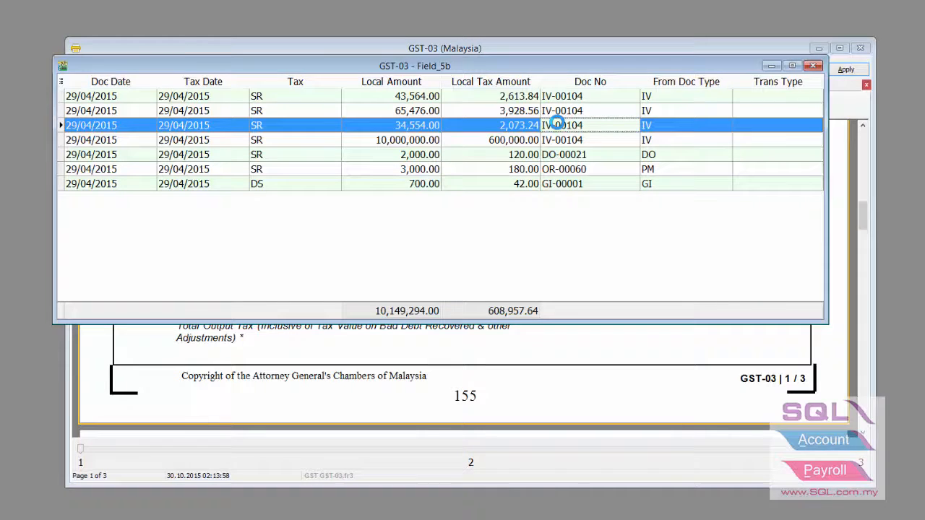
# Edit invoice IV-00104: delete the 10,000,000 SALES line and set MAXIS PREPAID-RM120 to 65,787
pyautogui.doubleClick(562, 125)
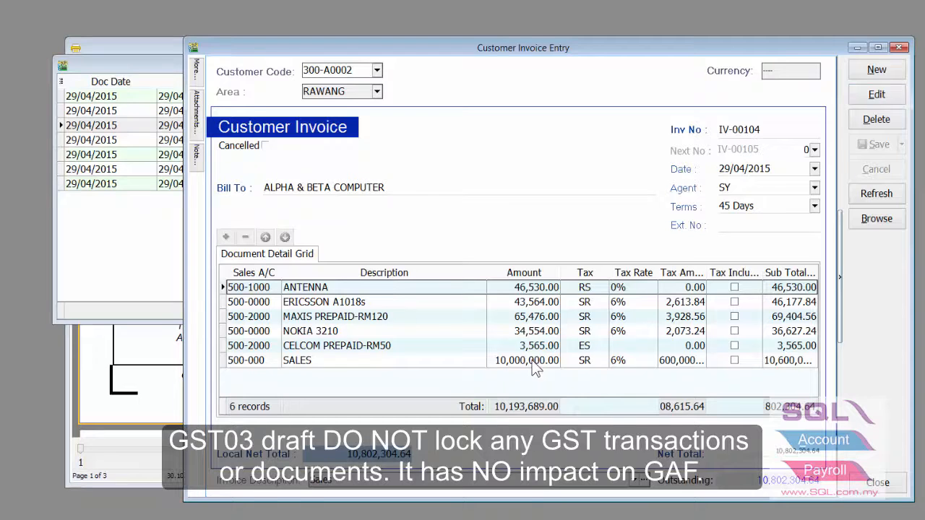
pyautogui.click(876, 94)
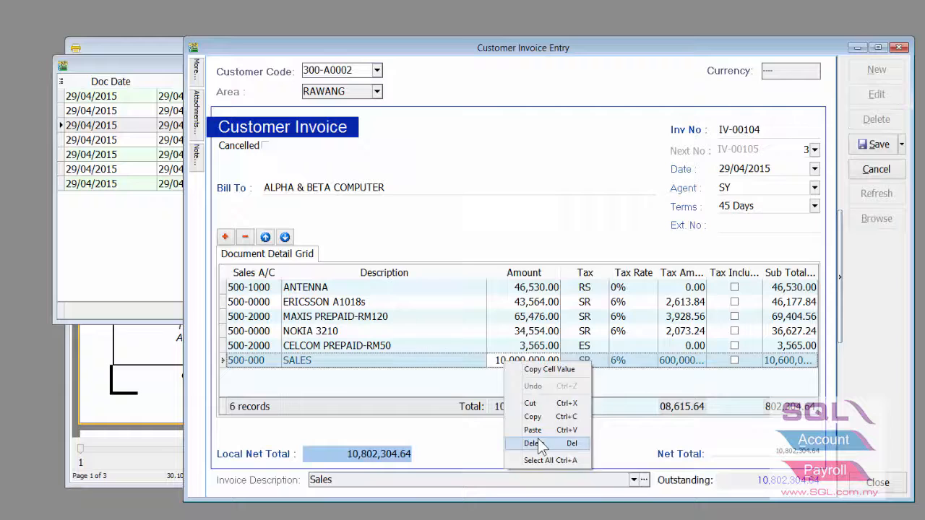
pyautogui.click(532, 442)
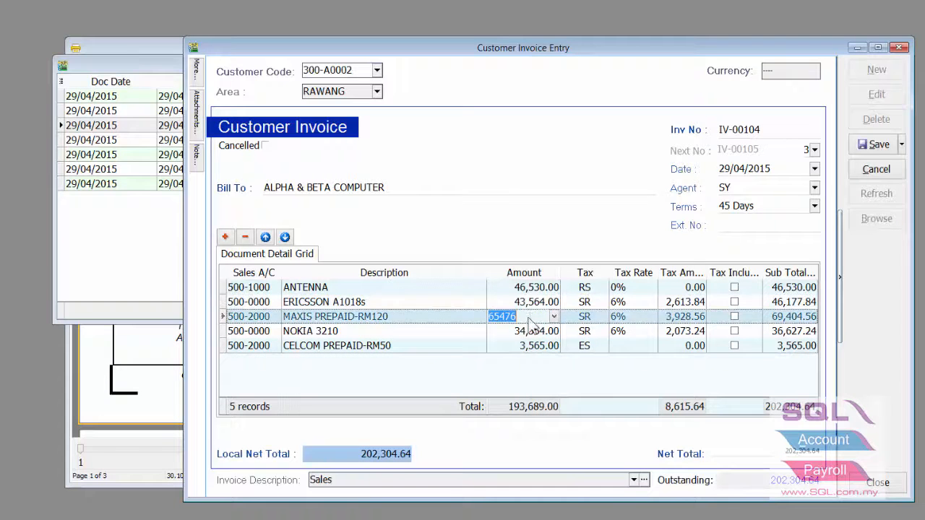
pyautogui.write('65787.00')
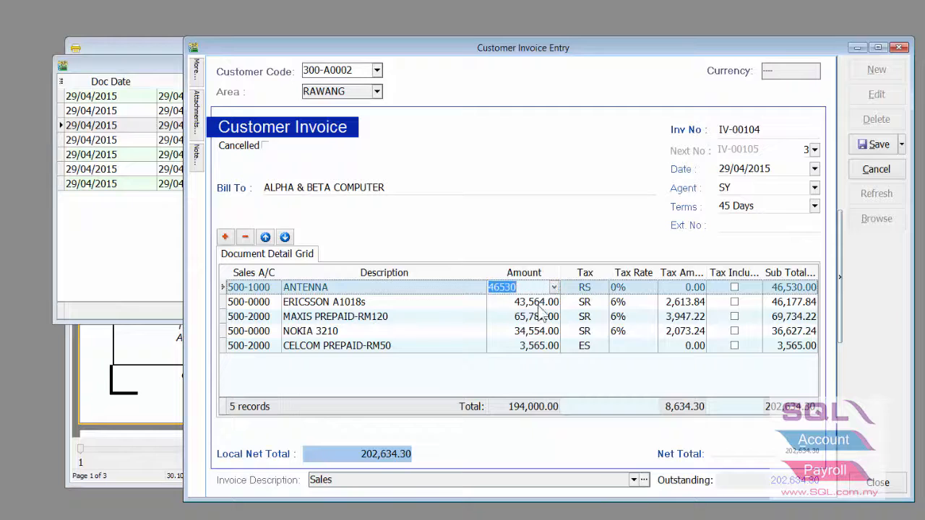
pyautogui.click(524, 303)
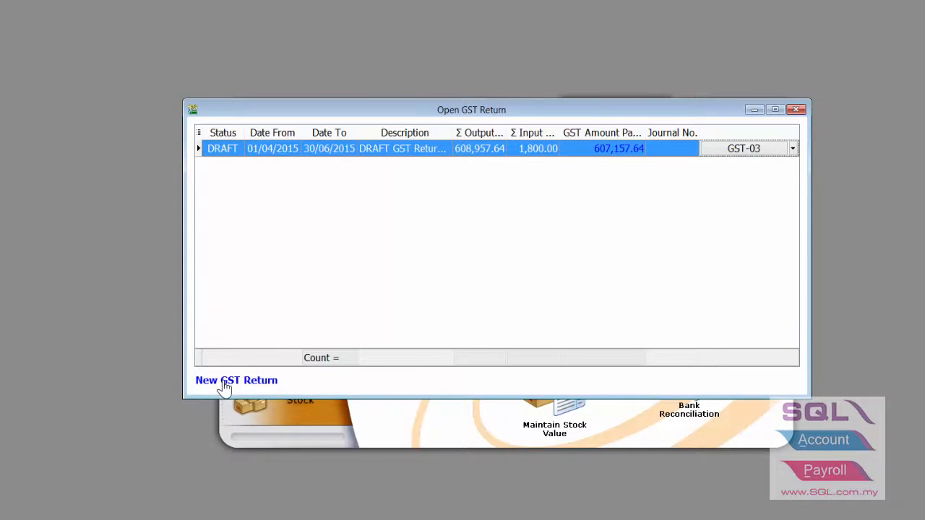
# Process another draft GST return for 01/04/2015 to 30/06/2015
pyautogui.click(237, 380)
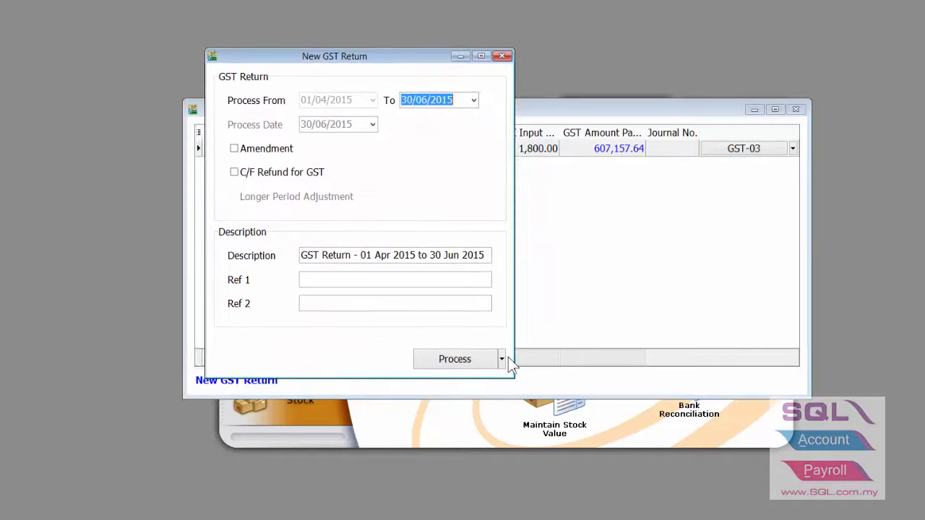
pyautogui.click(454, 358)
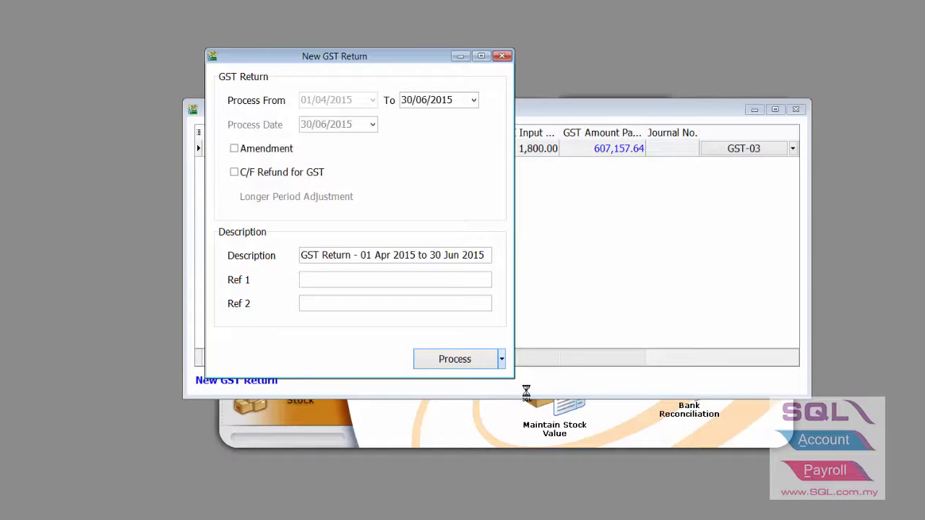
pyautogui.click(454, 358)
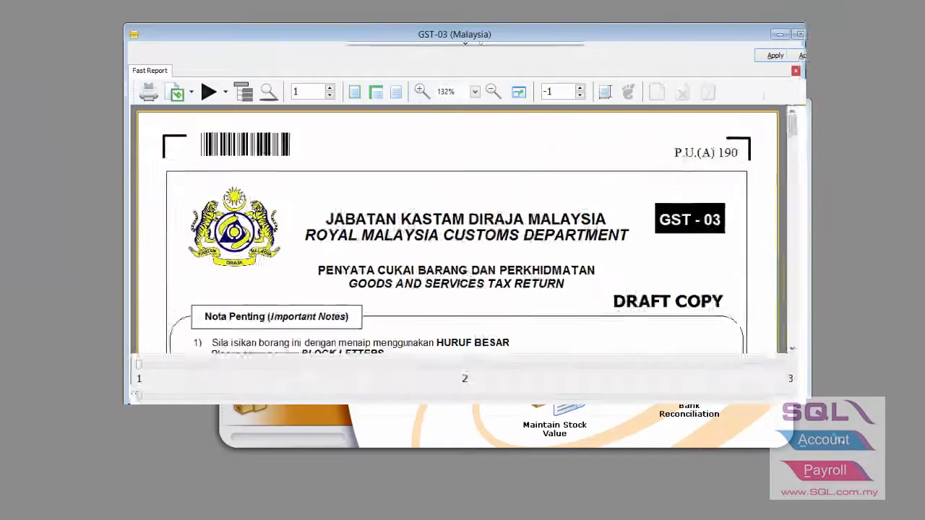
# Scroll the regenerated GST-03 to review output tax 6,624.36 and GST payable 4,824.36
pyautogui.scroll(-3)
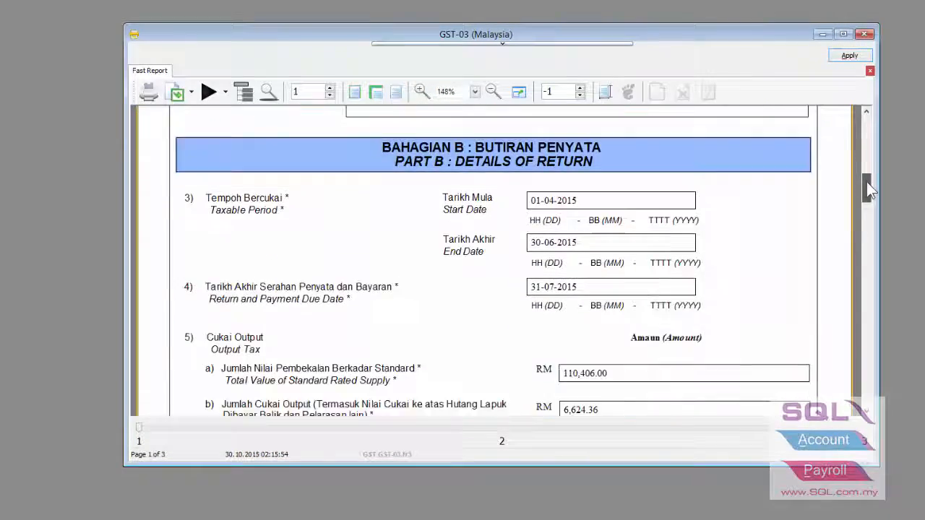
pyautogui.scroll(-3)
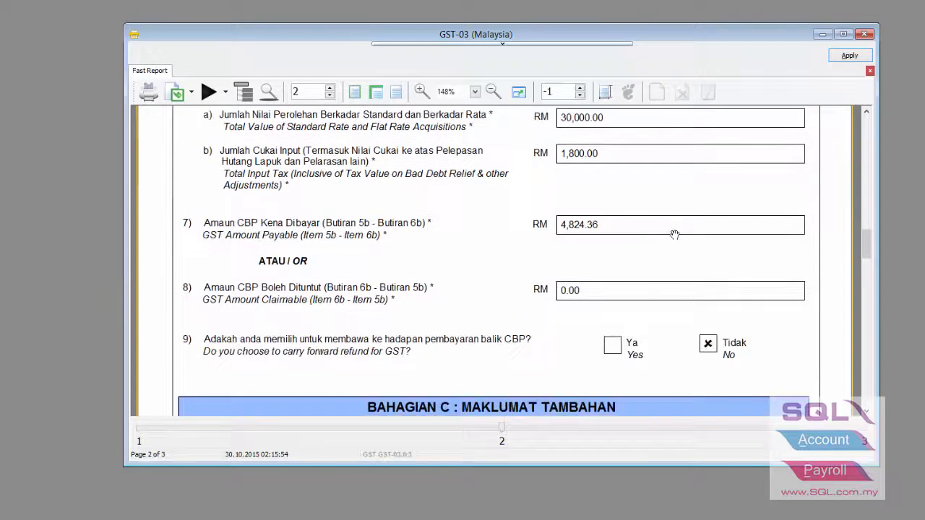
pyautogui.scroll(-3)
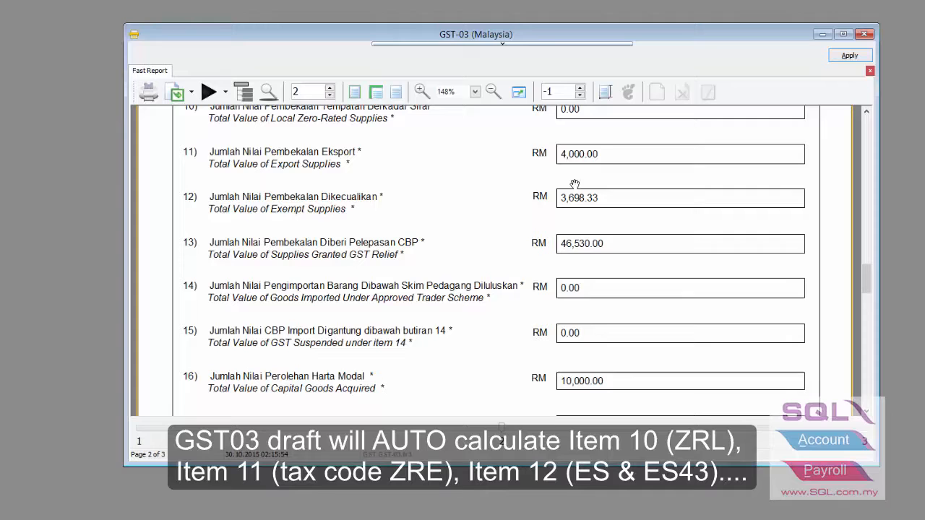
pyautogui.moveTo(567, 223)
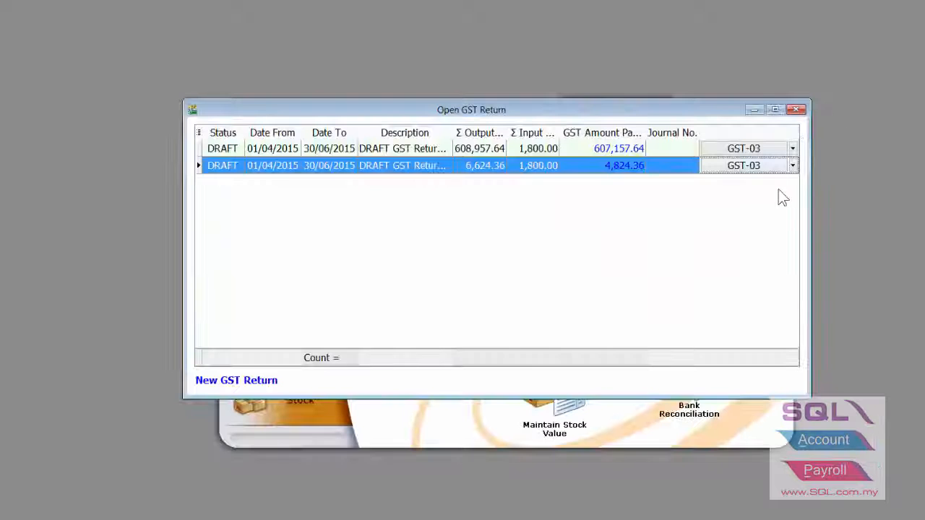
# Process the actual Apr–Jun 2015 GST return, posting it with 4,824.36 payable
pyautogui.click(237, 380)
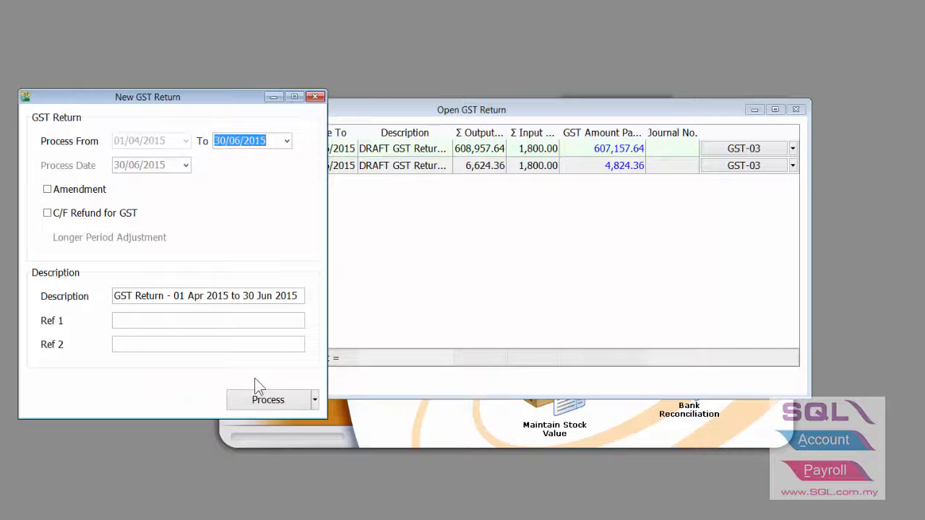
pyautogui.moveTo(147, 97); pyautogui.dragTo(316, 63)
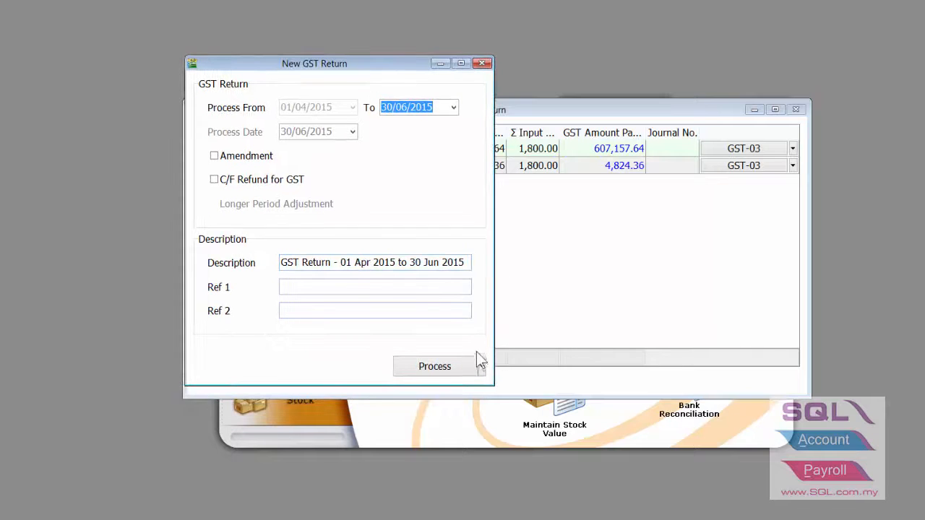
pyautogui.moveTo(434, 368)
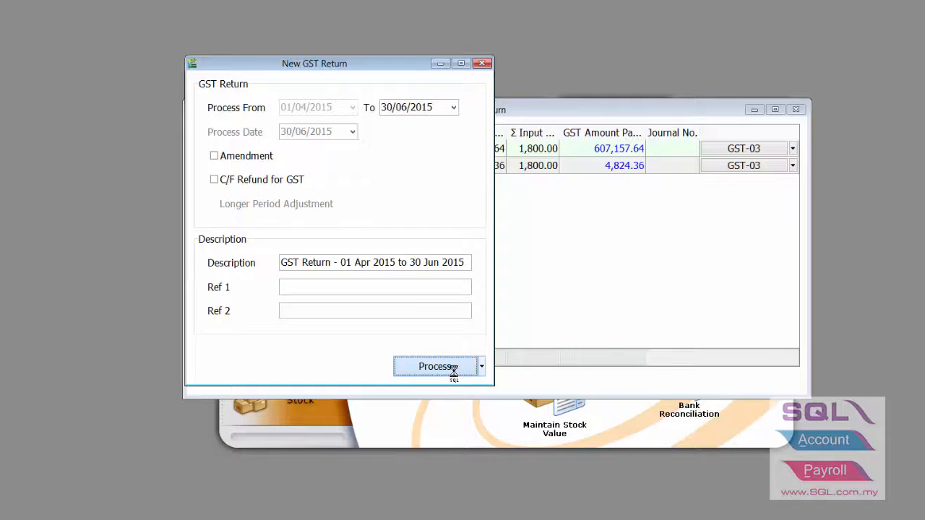
pyautogui.click(435, 368)
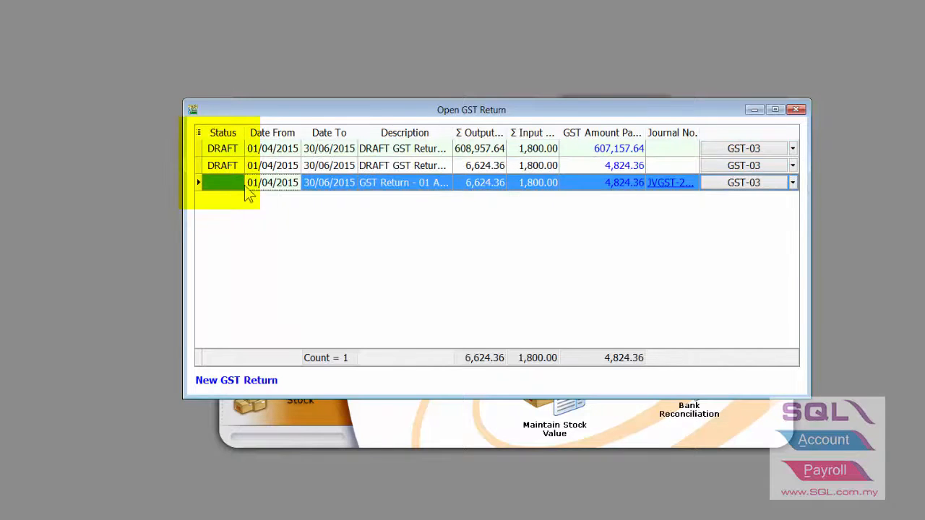
pyautogui.moveTo(229, 185)
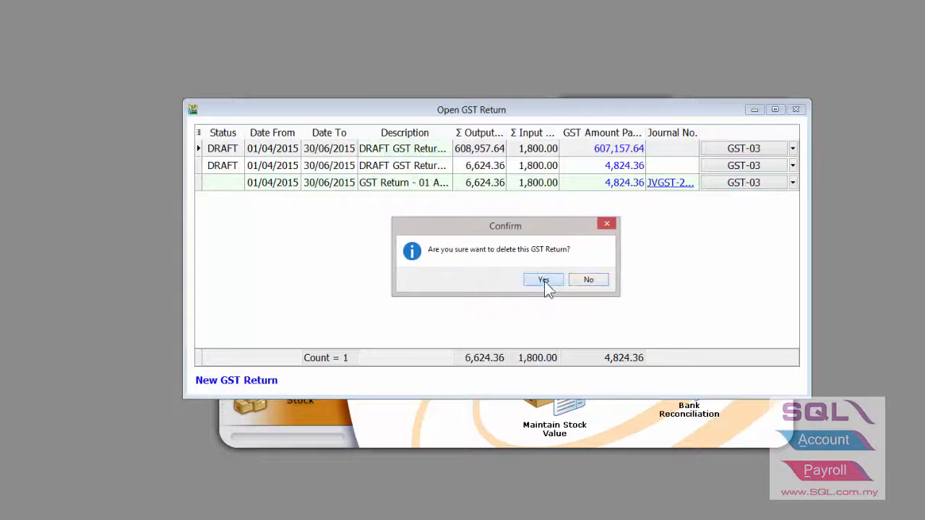
# Delete both draft Apr–Jun 2015 returns, confirming each with the admin password
pyautogui.click(544, 280)
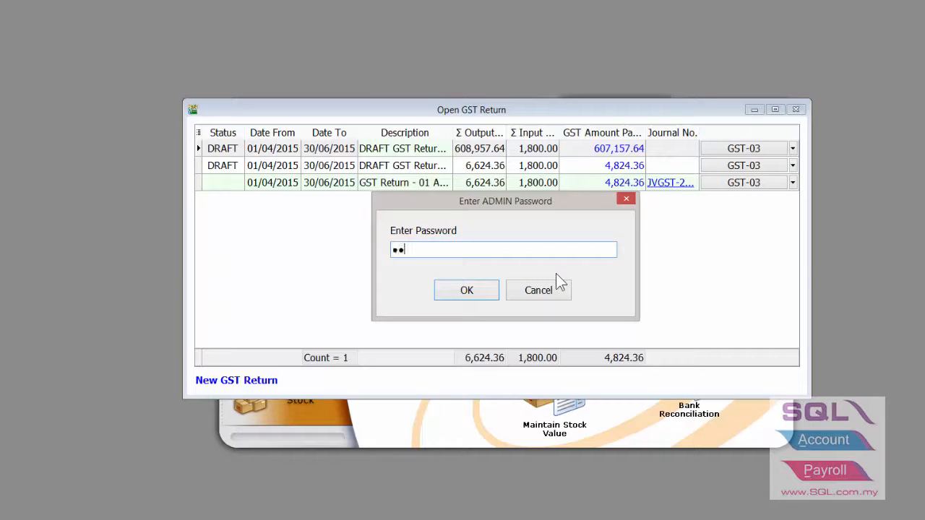
pyautogui.click(466, 289)
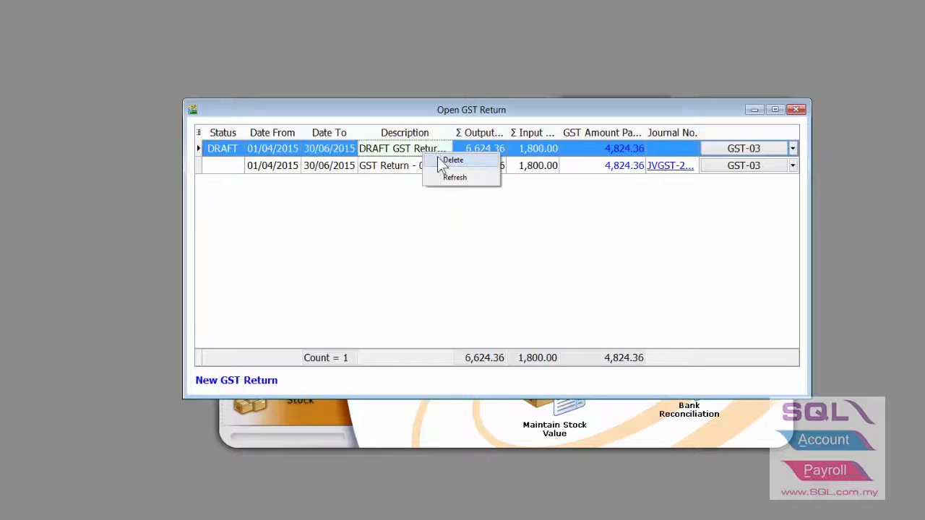
pyautogui.click(452, 159)
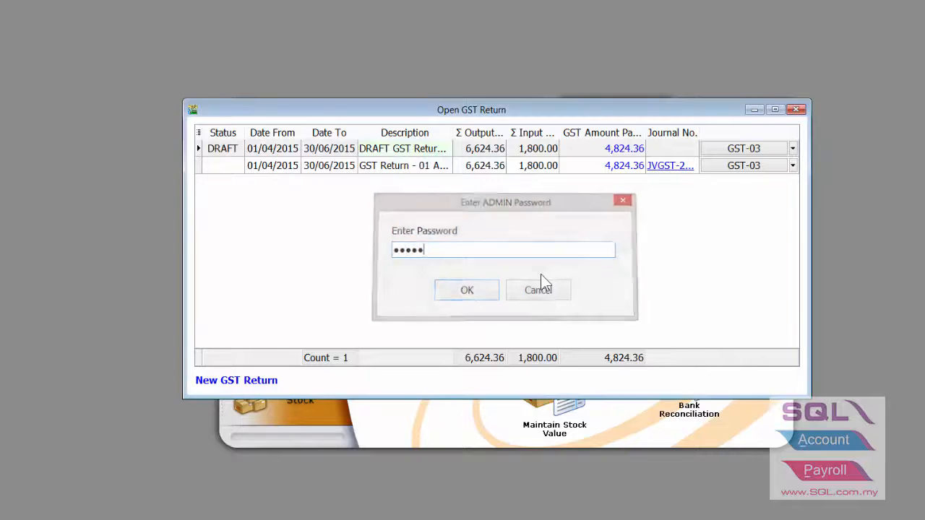
pyautogui.click(467, 289)
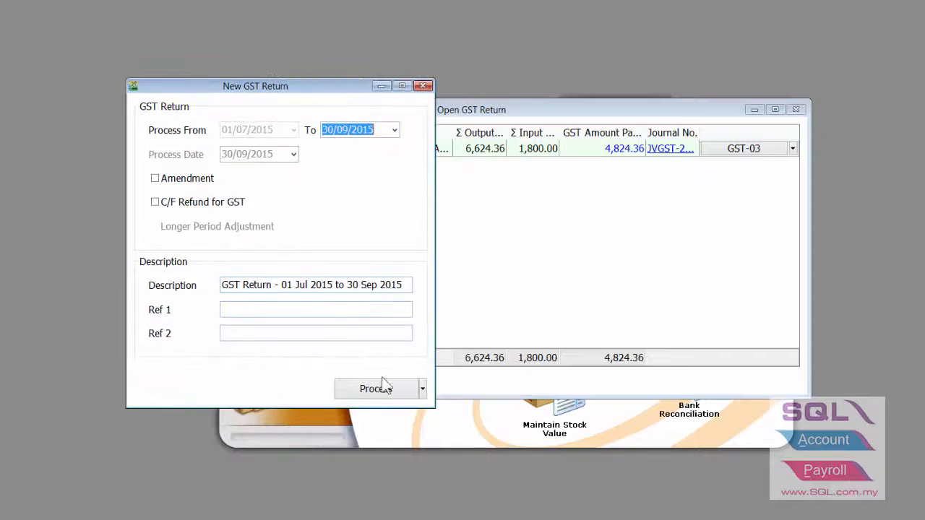
# Process the actual Jul–Sep 2015 return and begin a new 01/10/2015–31/12/2015 return
pyautogui.click(376, 389)
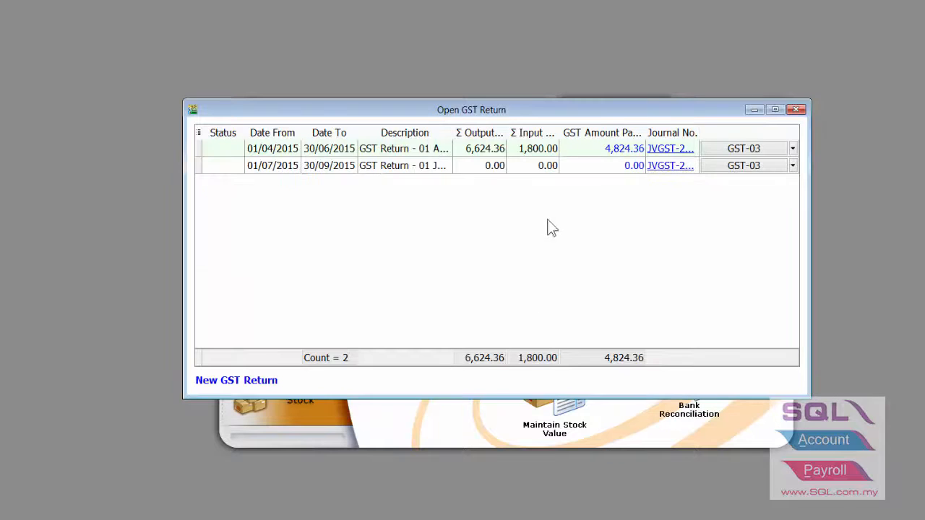
pyautogui.click(238, 380)
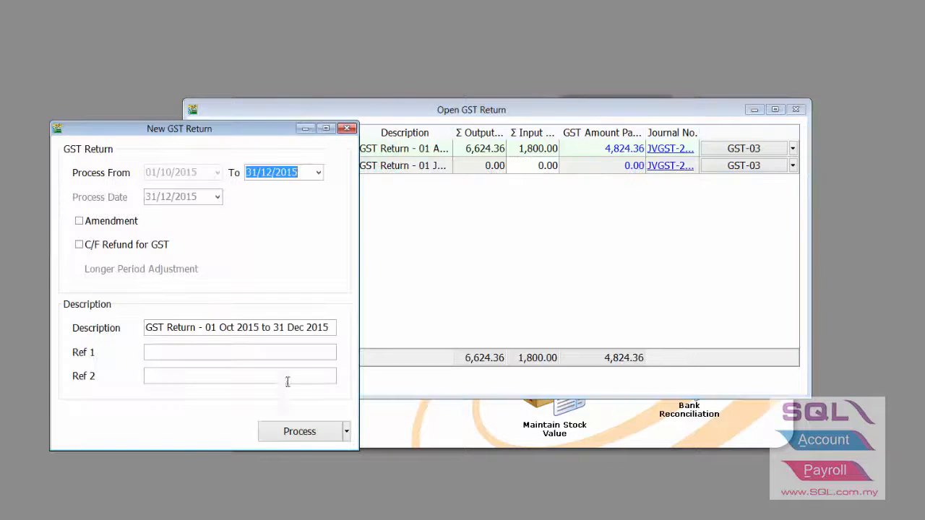
pyautogui.moveTo(179, 129); pyautogui.dragTo(250, 71)
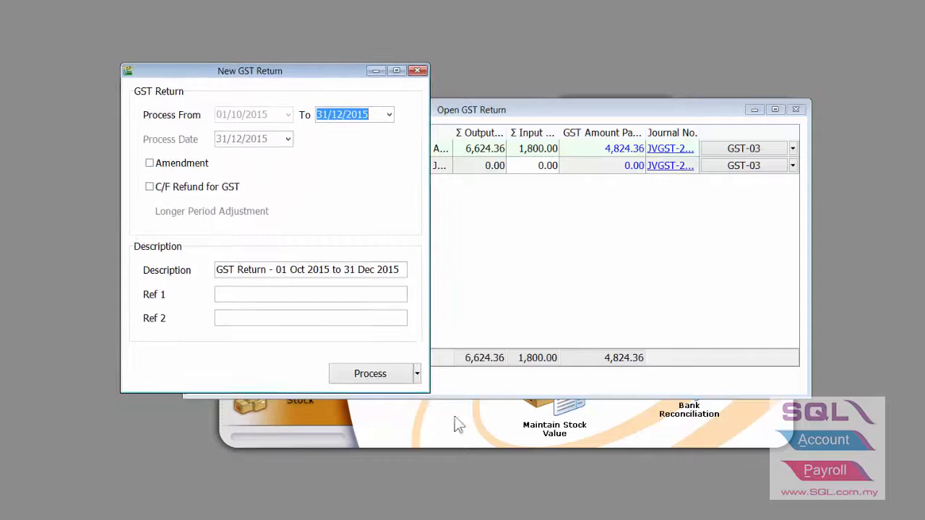
pyautogui.click(416, 373)
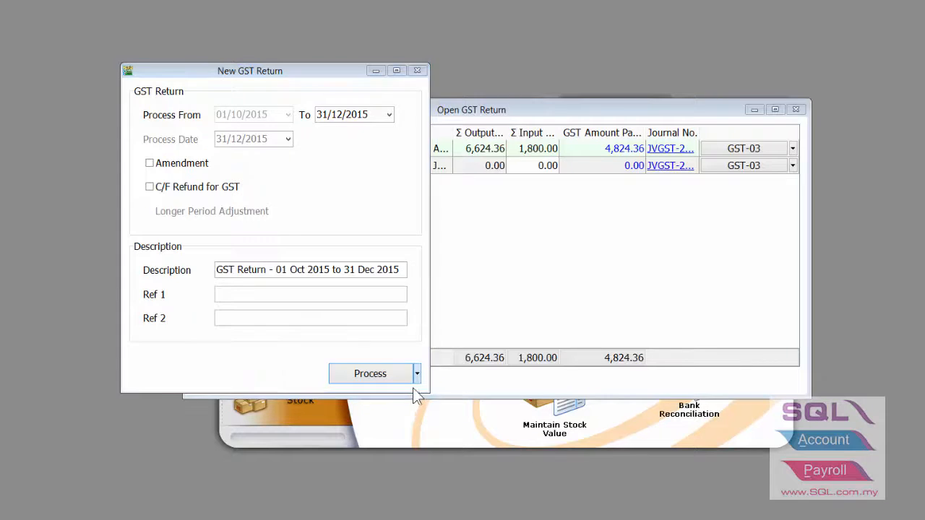
# Process the Oct–Dec 2015 return as a draft, accepting IV-00104 as claimable bad debt relief
pyautogui.click(370, 373)
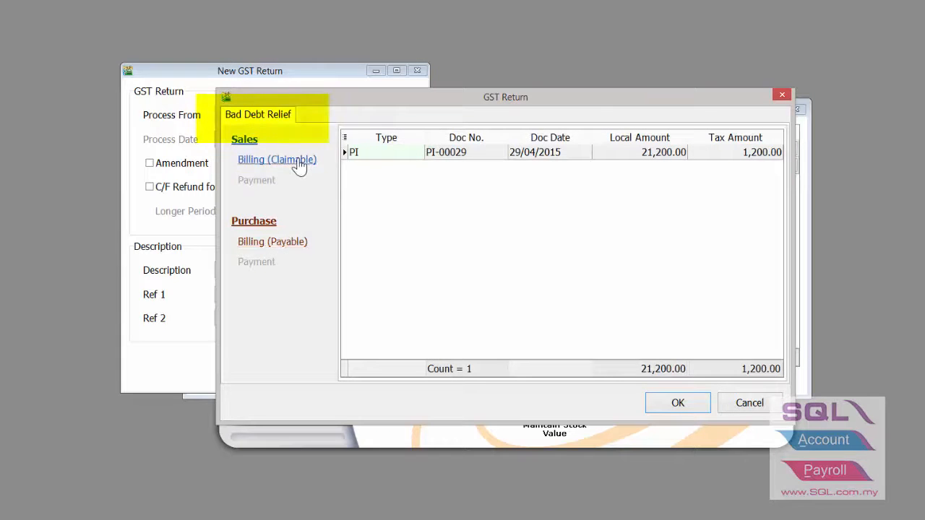
pyautogui.click(278, 159)
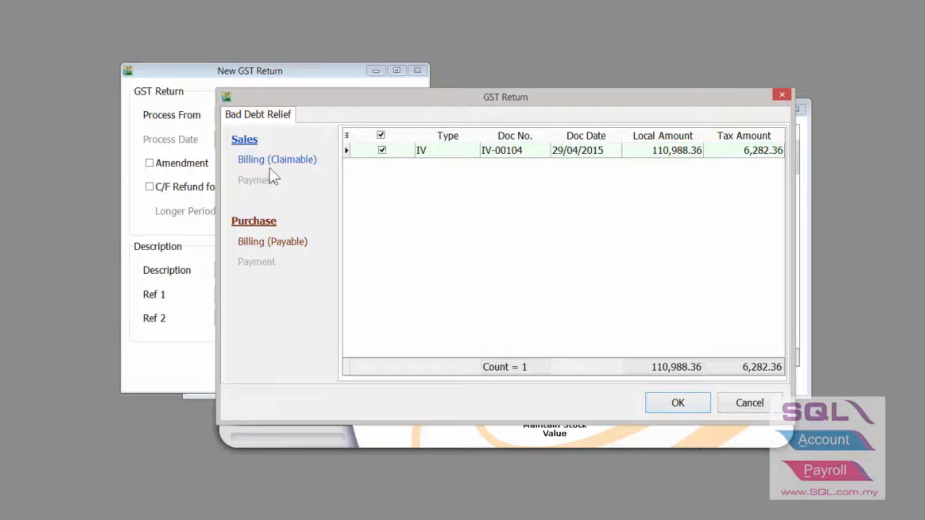
pyautogui.click(676, 402)
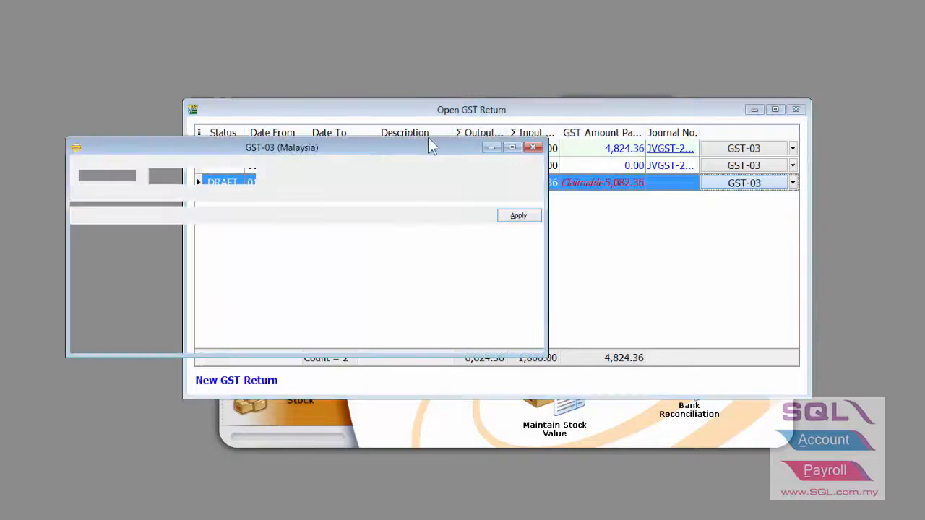
# Apply the draft GST-03 report and review the bad debt relief breakdown behind item 5b
pyautogui.click(519, 216)
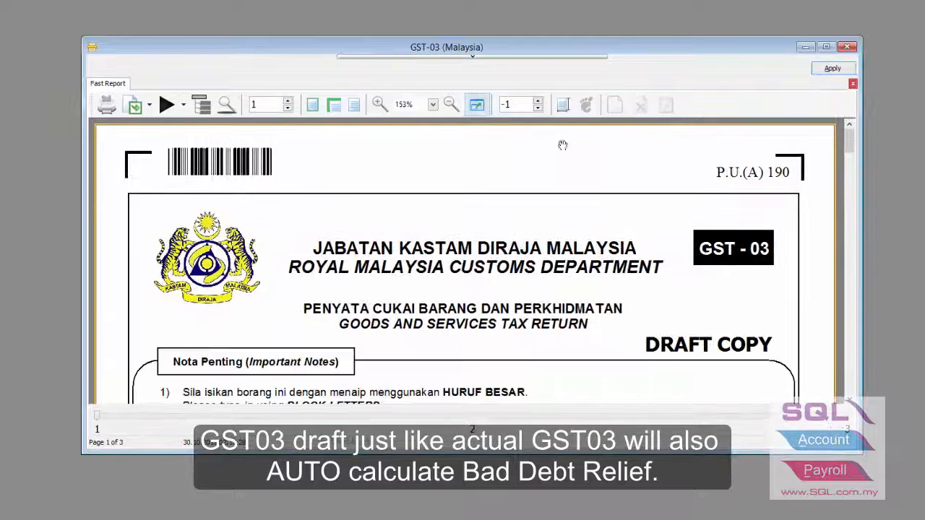
pyautogui.scroll(-3)
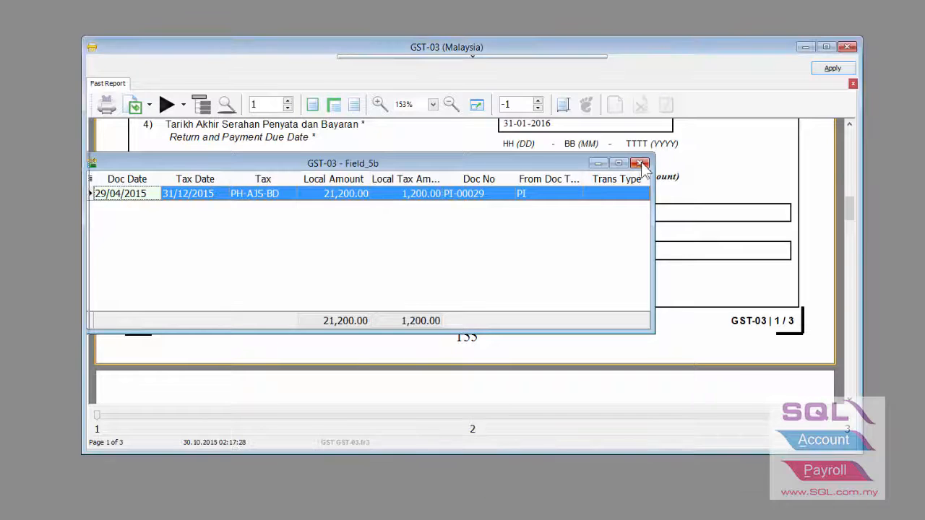
pyautogui.click(639, 162)
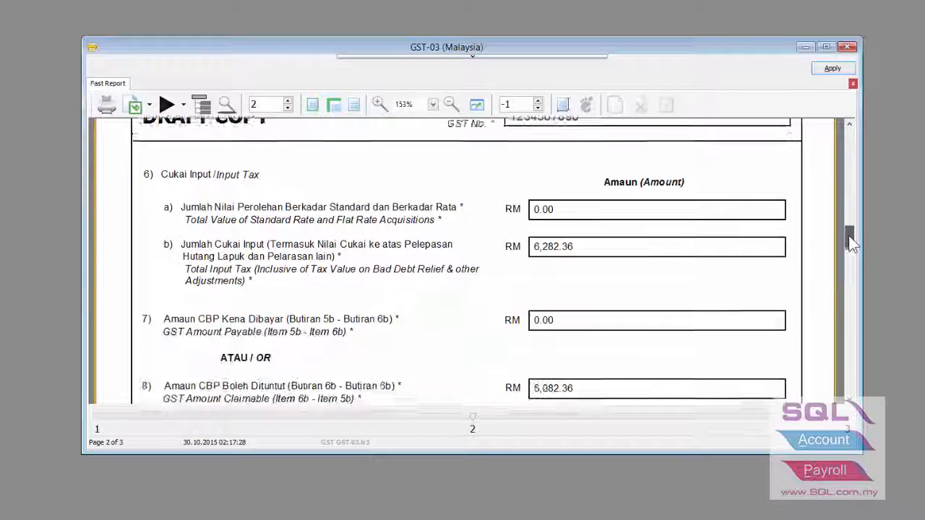
# Review the 6,282.36 bad debt relief input tax behind item 6b, then close the report and returns list
pyautogui.doubleClick(657, 245)
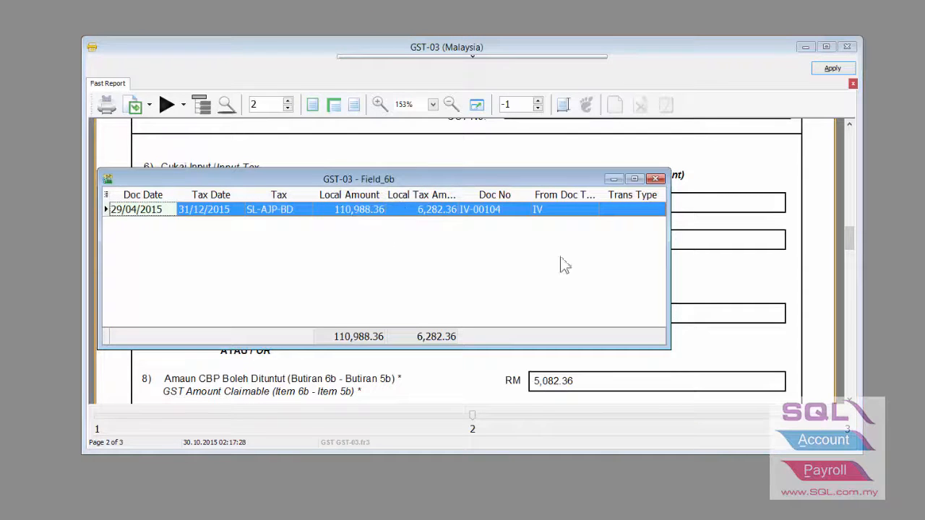
pyautogui.click(657, 180)
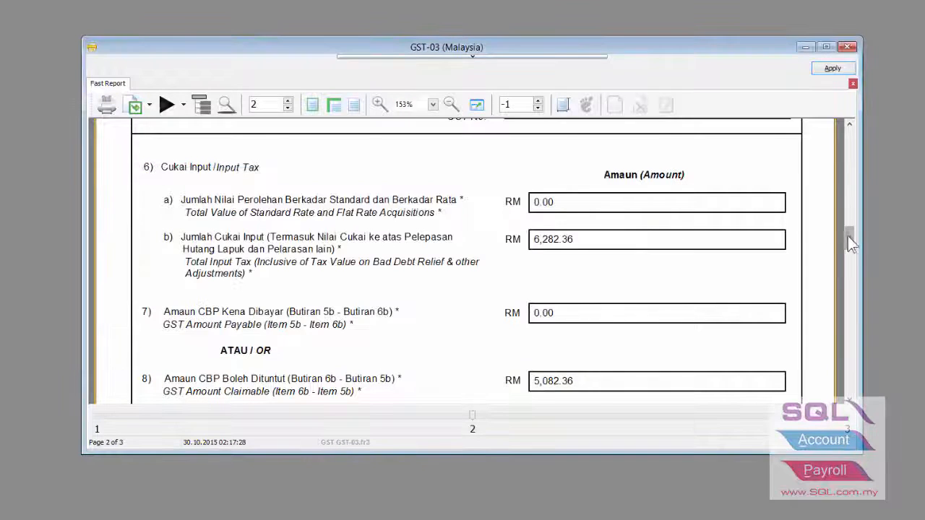
pyautogui.scroll(-3)
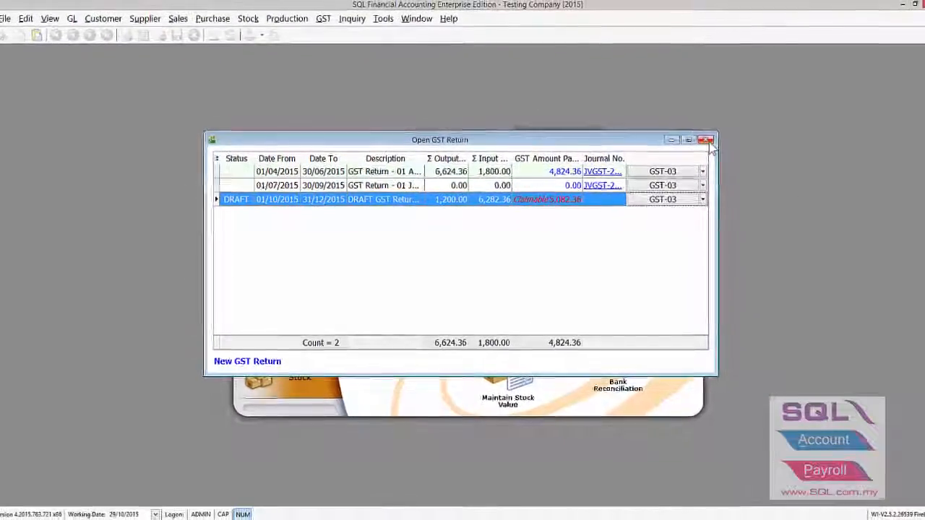
pyautogui.click(706, 139)
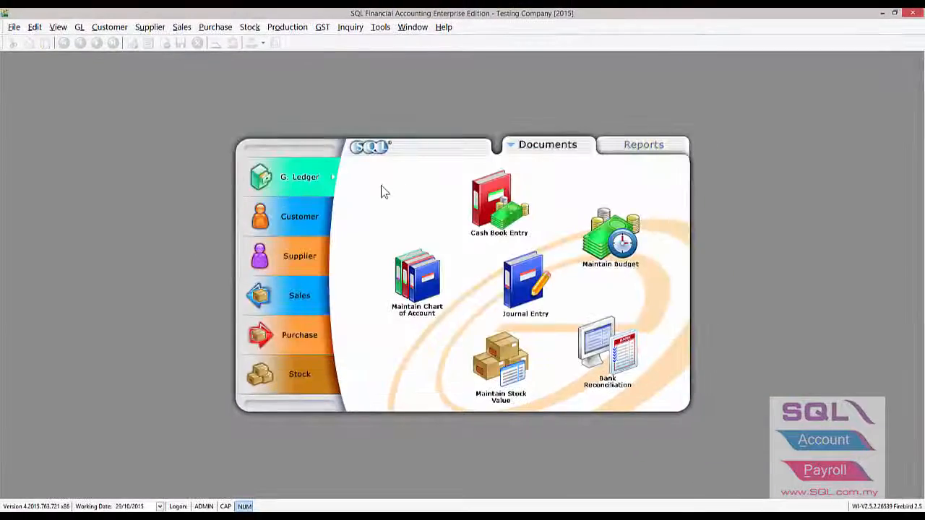